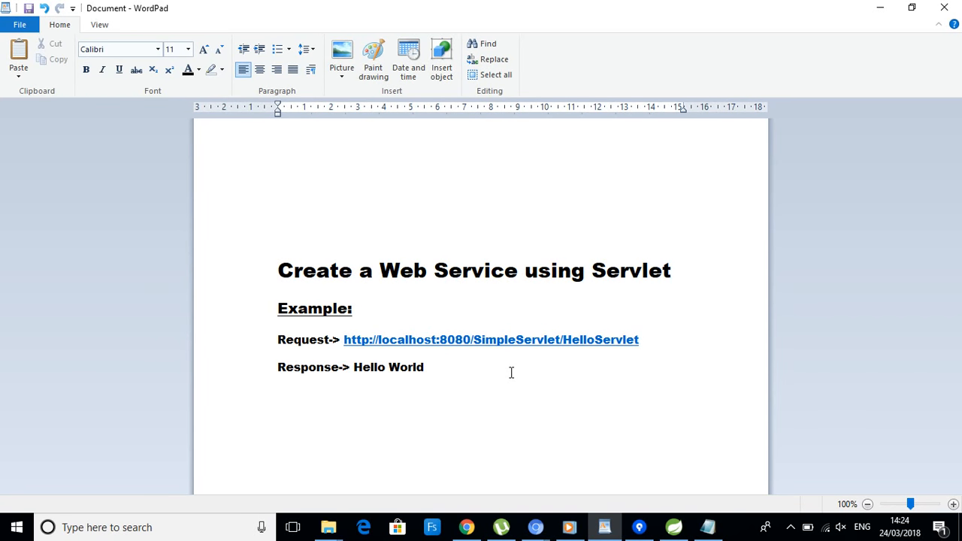
Create a new HelloServlet class in the com.ark.simple.servlet.example package.
click(278, 428)
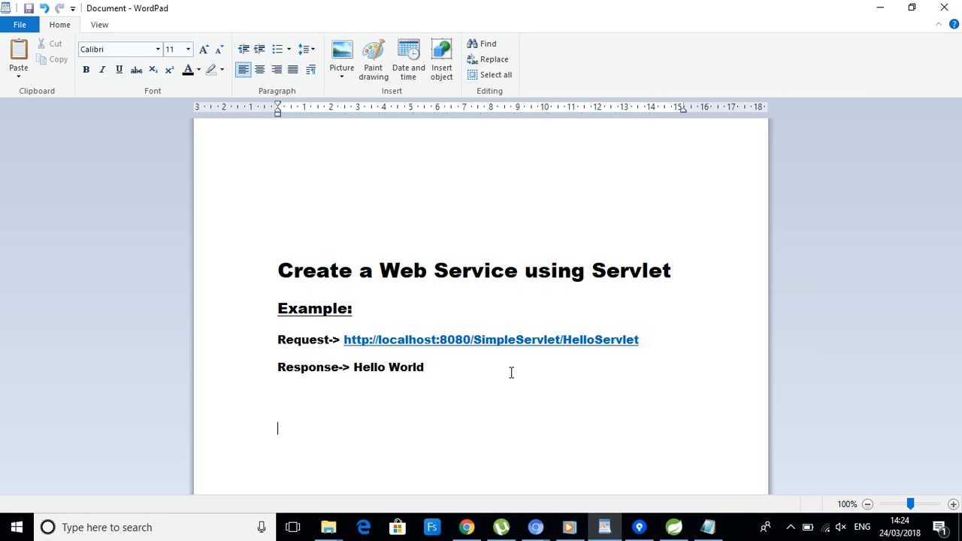
mouse_move(651, 505)
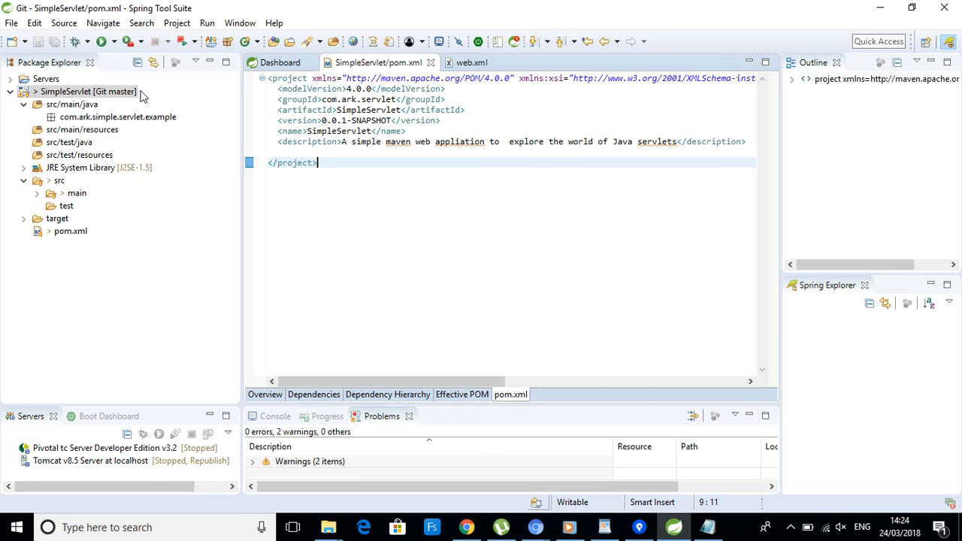
click(118, 117)
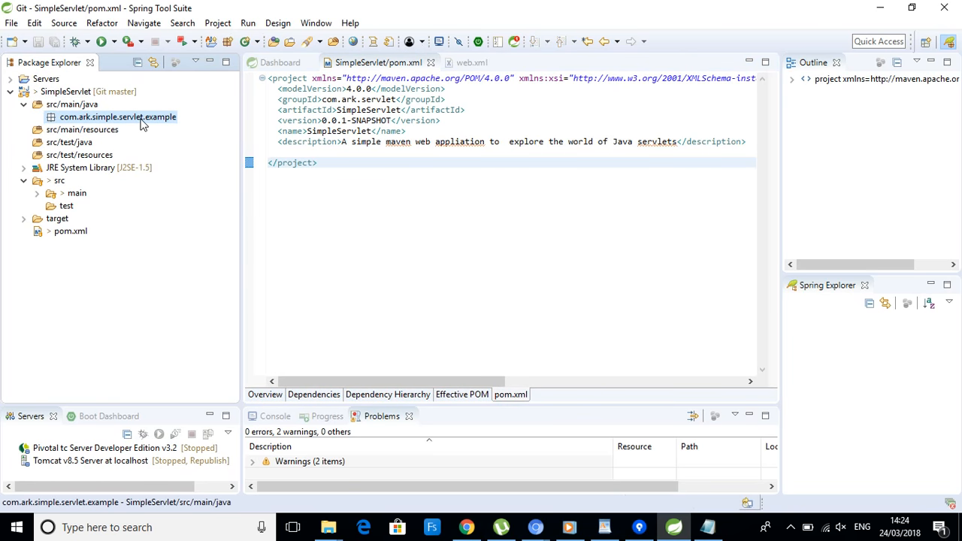
right_click(118, 116)
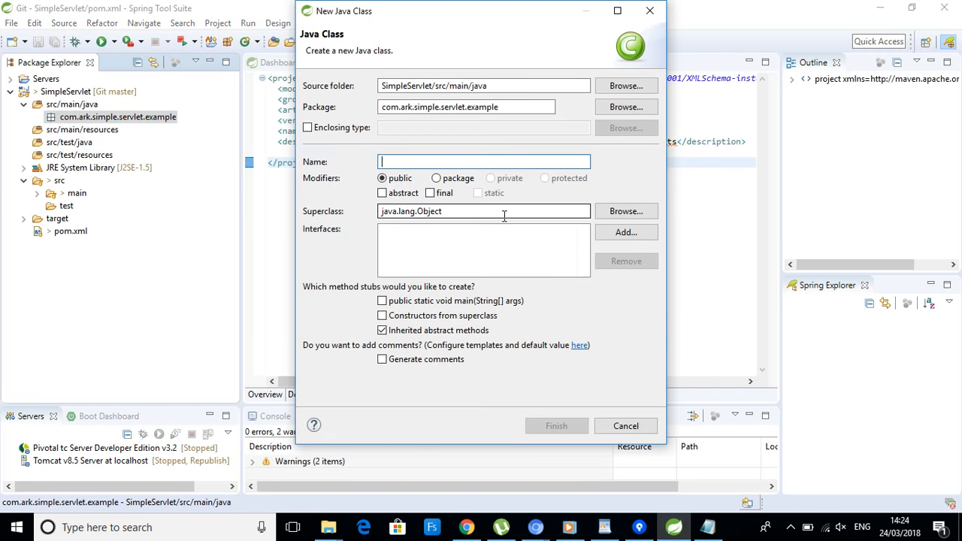
text(HelloServlet)
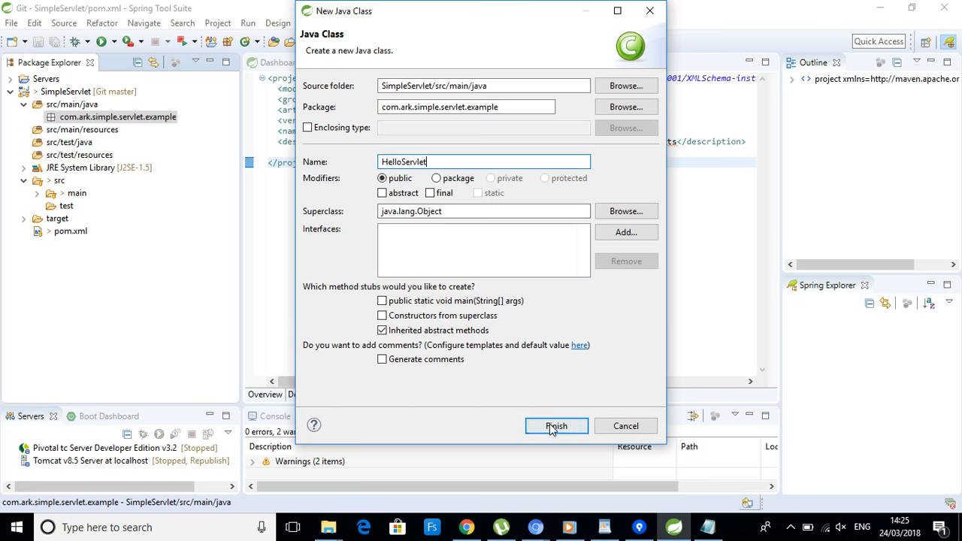
click(557, 426)
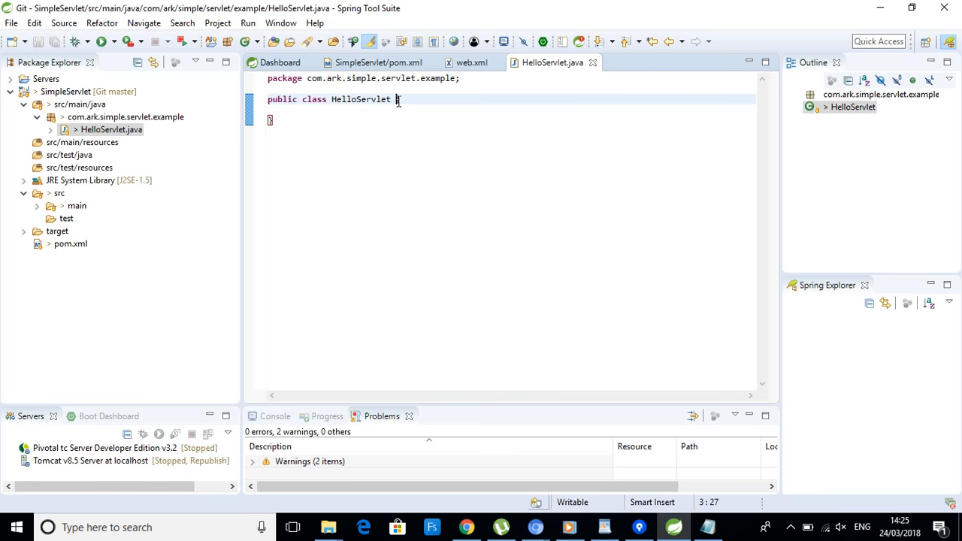
Add 'extends Http' to the HelloServlet declaration and dismiss the content-assist suggestions.
text(extends H)
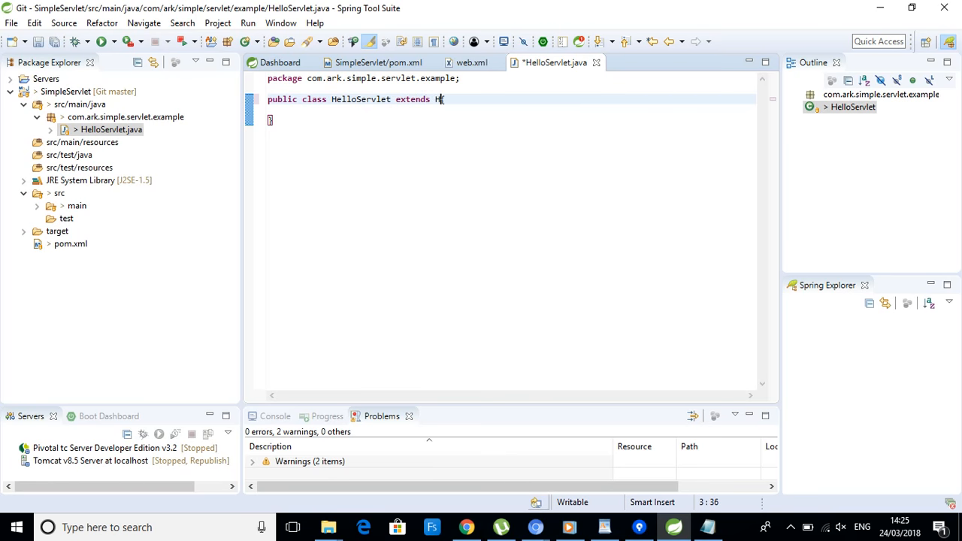
text(ttp)
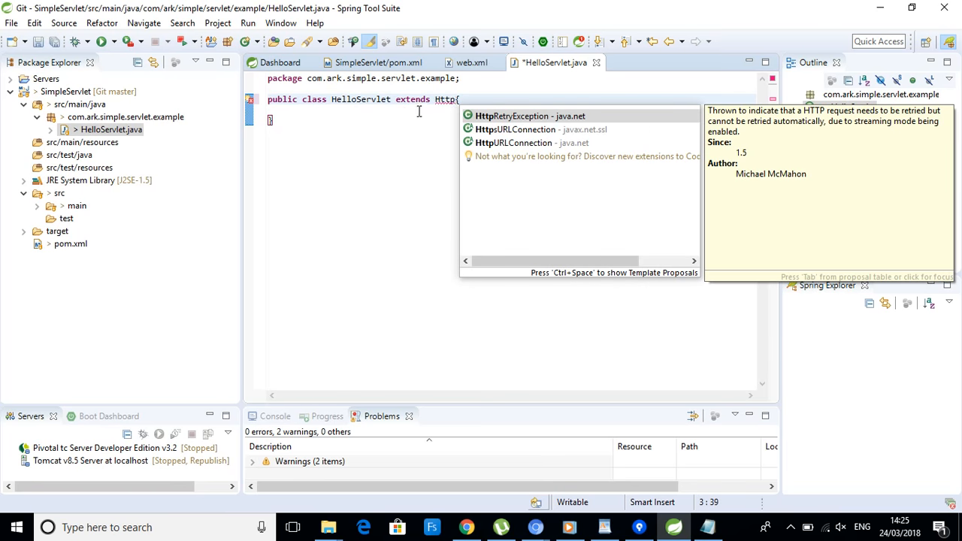
mouse_move(429, 103)
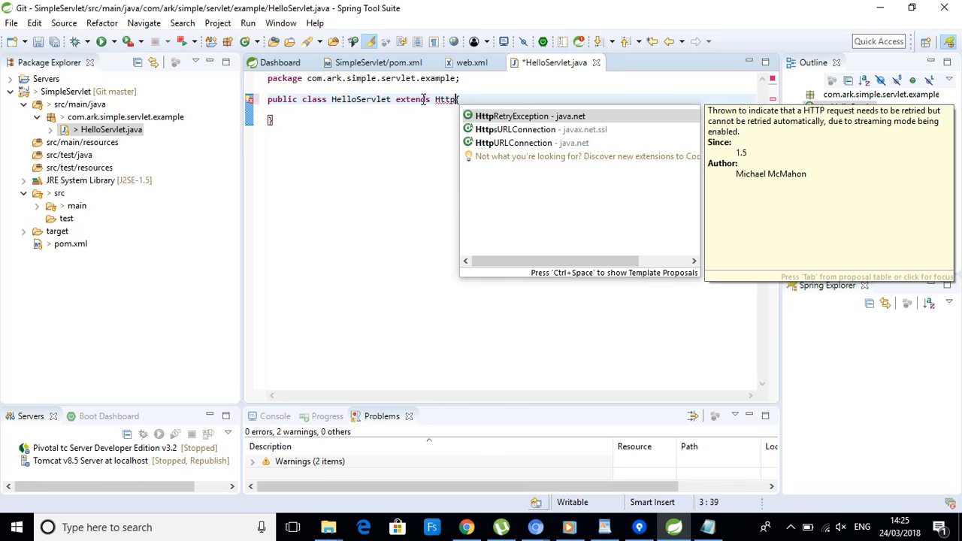
key(Escape)
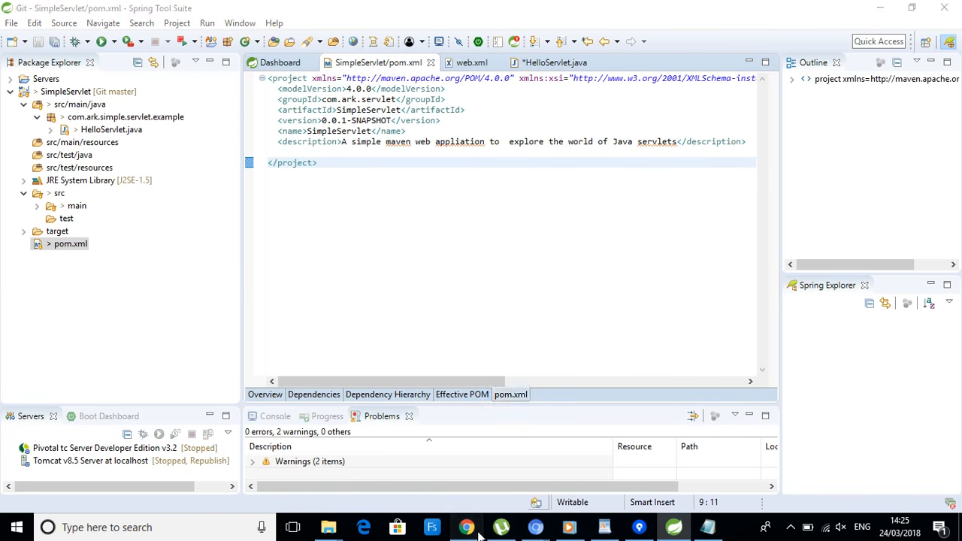
Copy the javax.servlet servlet-api 2.5 dependency from mvnrepository in Chrome into pom.xml.
click(467, 527)
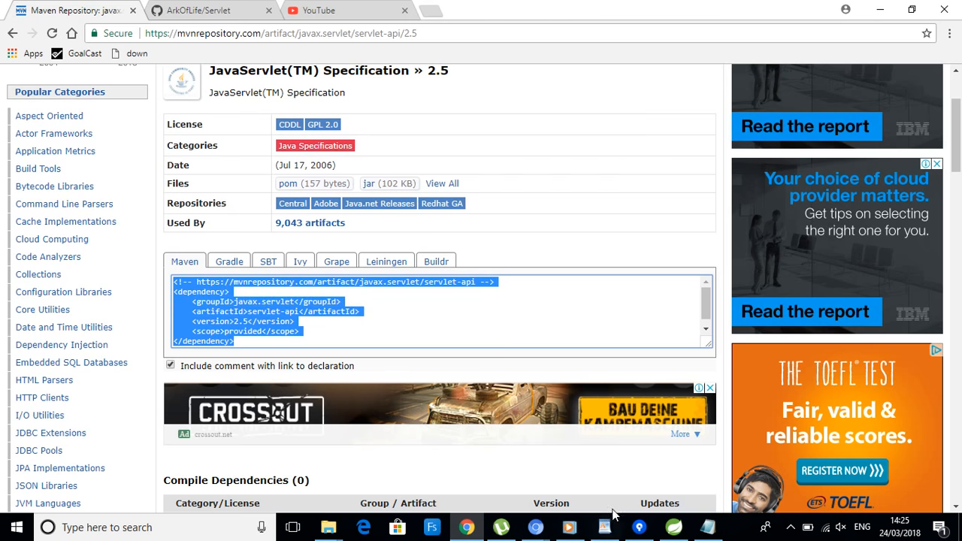
click(673, 527)
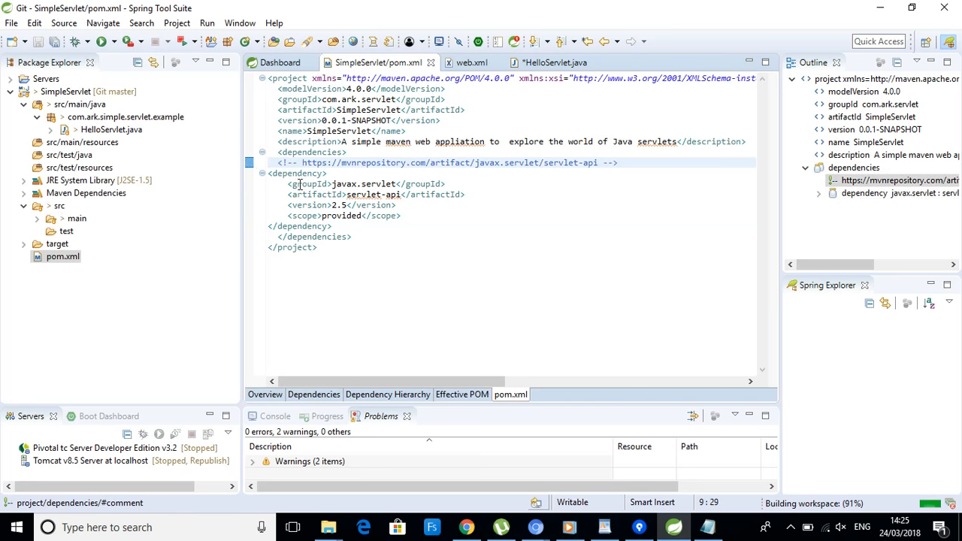
Complete HelloServlet's declaration to 'extends HttpServlet', adding its import, and save.
click(111, 130)
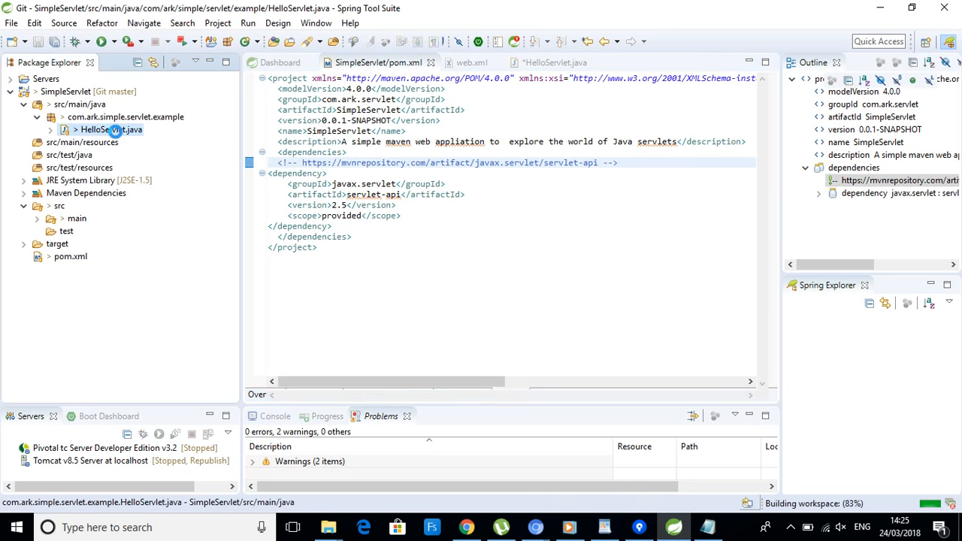
click(555, 63)
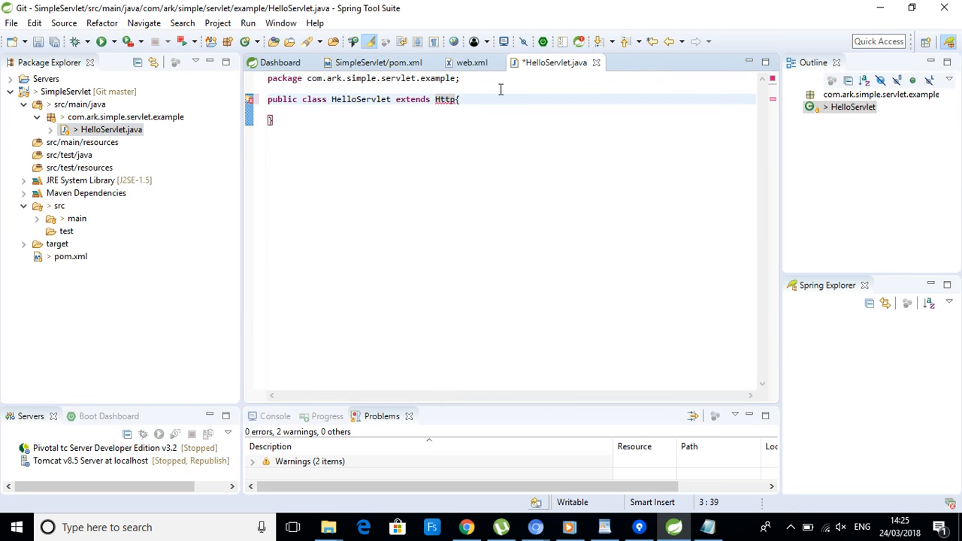
text(Servlet)
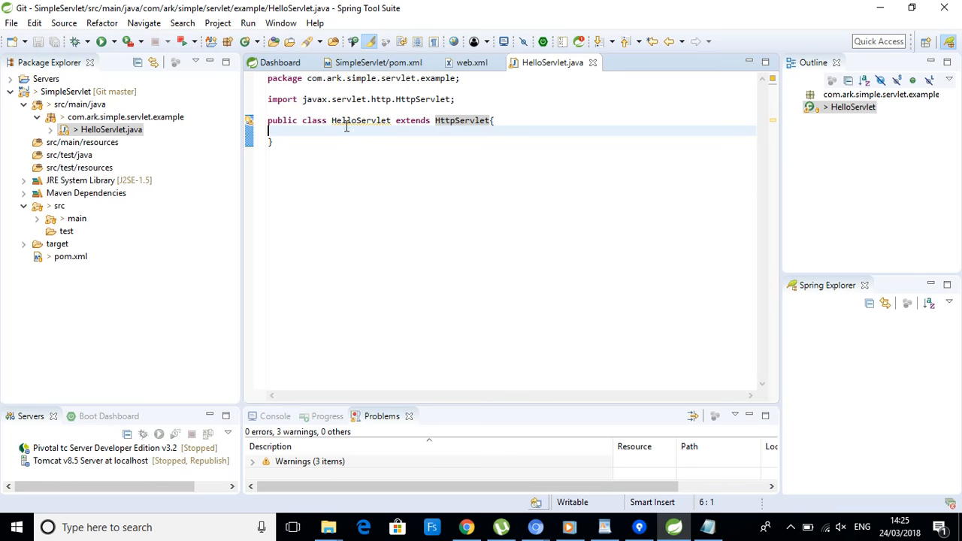
mouse_move(313, 133)
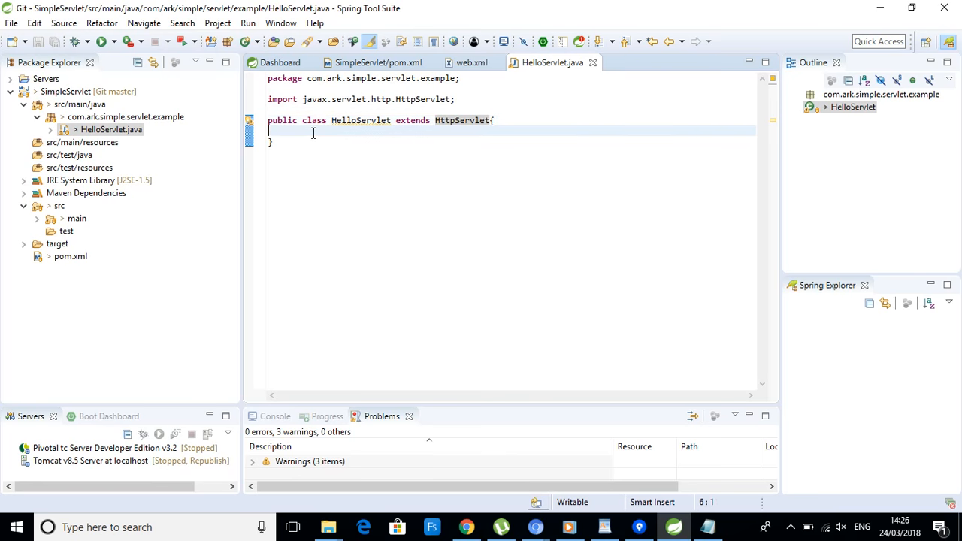
Override doGet, delete its stub, and get a PrintWriter from resp.getWriter().
key(ctrl+space)
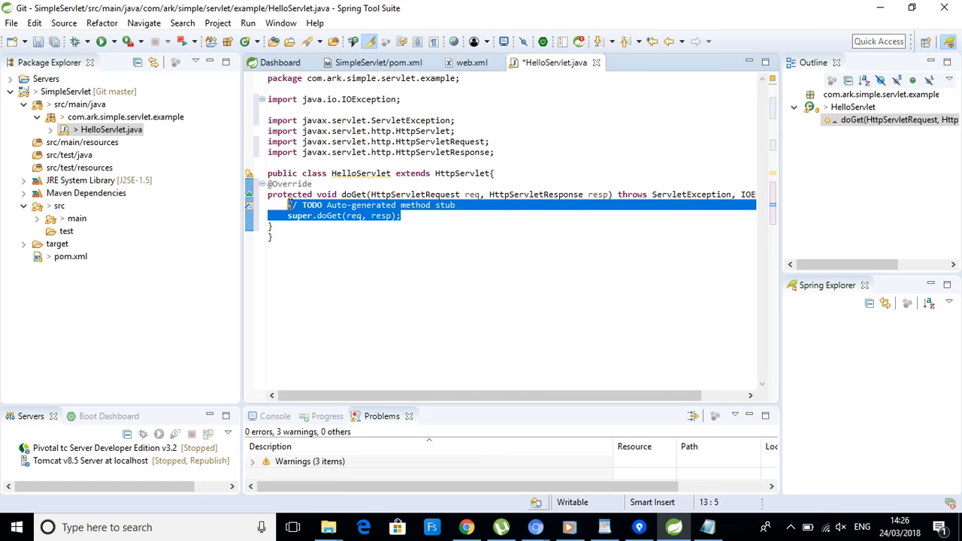
key(Delete)
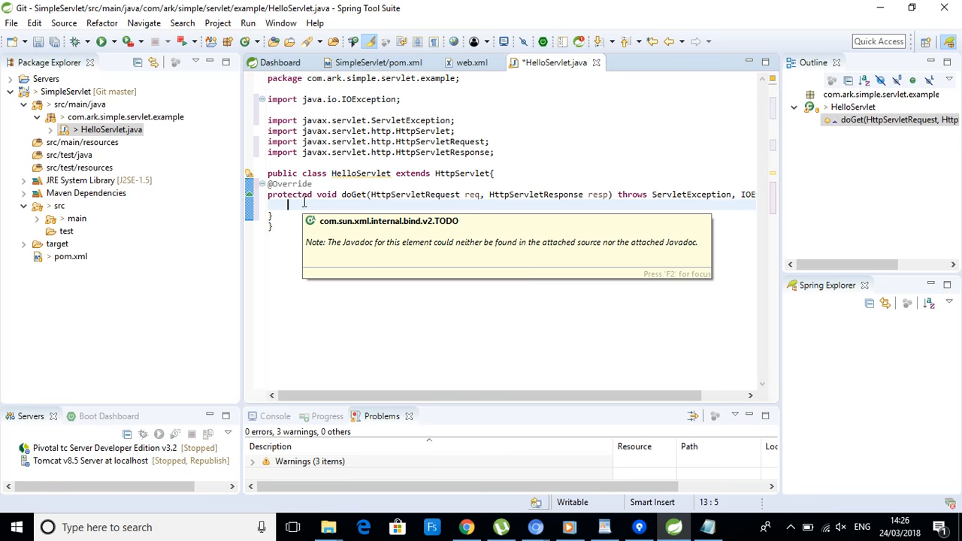
text(PrintWriter)
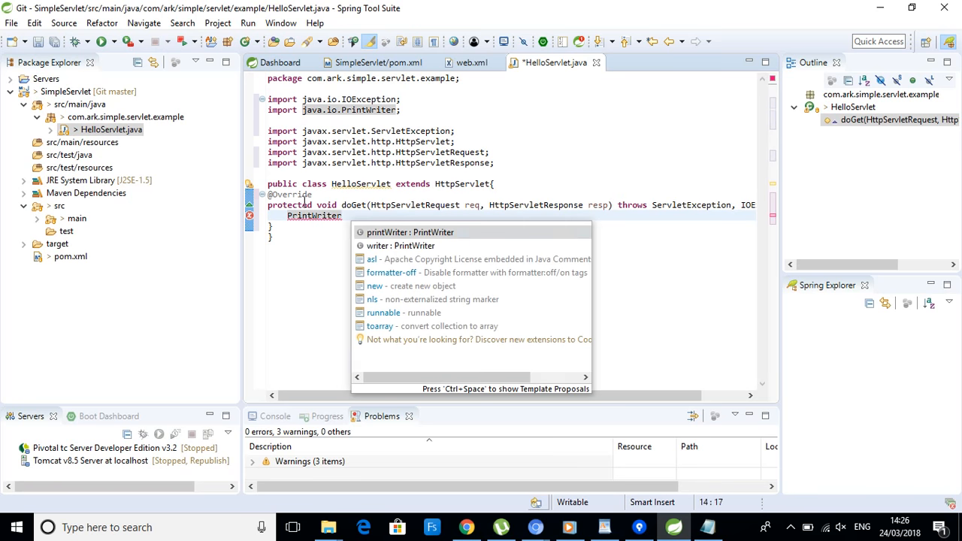
text(printWriter=re)
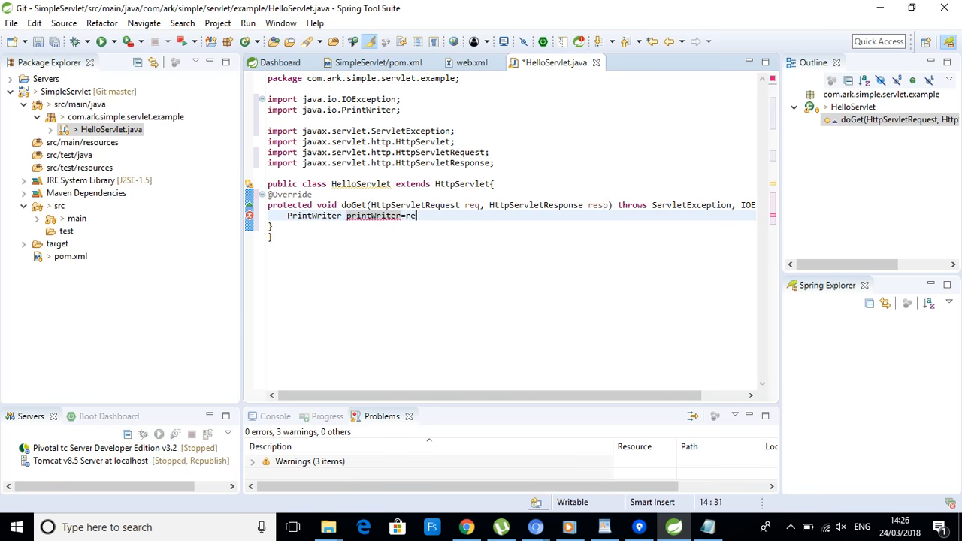
text(re)
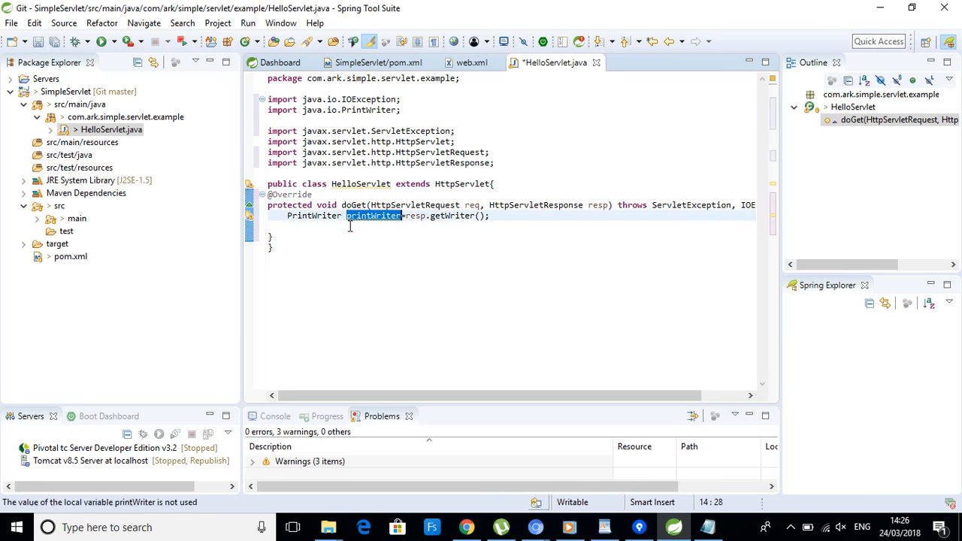
Append '<h1>Hello World</h1>' to the writer, then expand WEB-INF to reveal web.xml.
text(printWriter.append("<h1></)
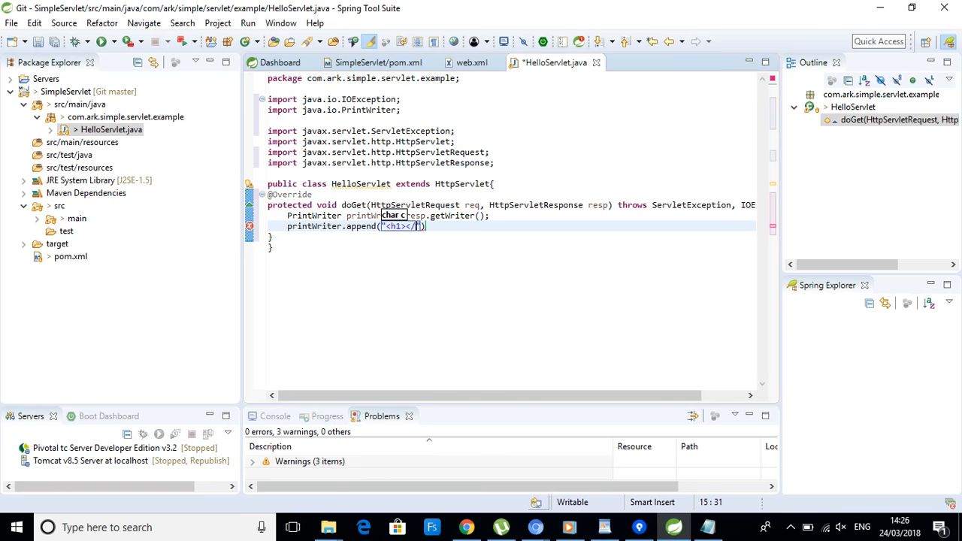
text(h1>)
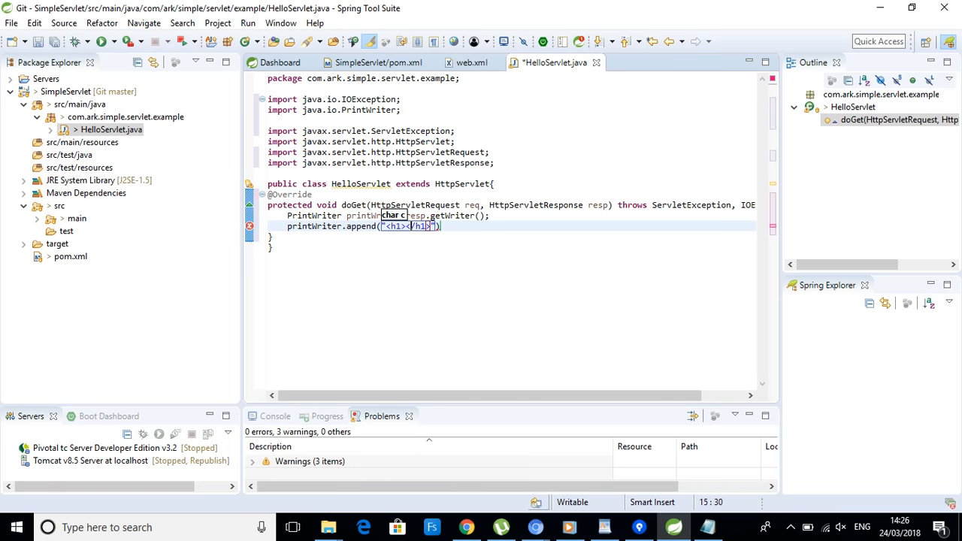
text(Hello Wor)
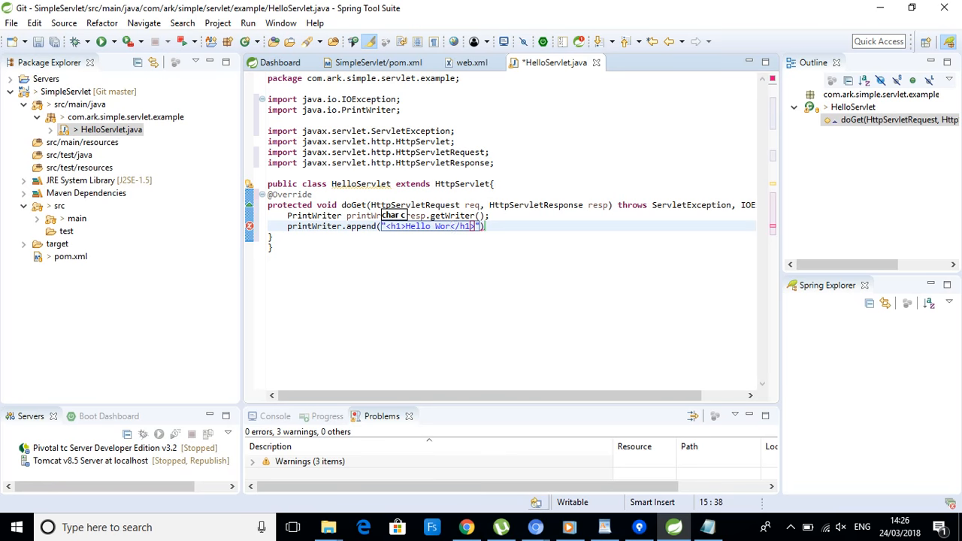
text(ld)
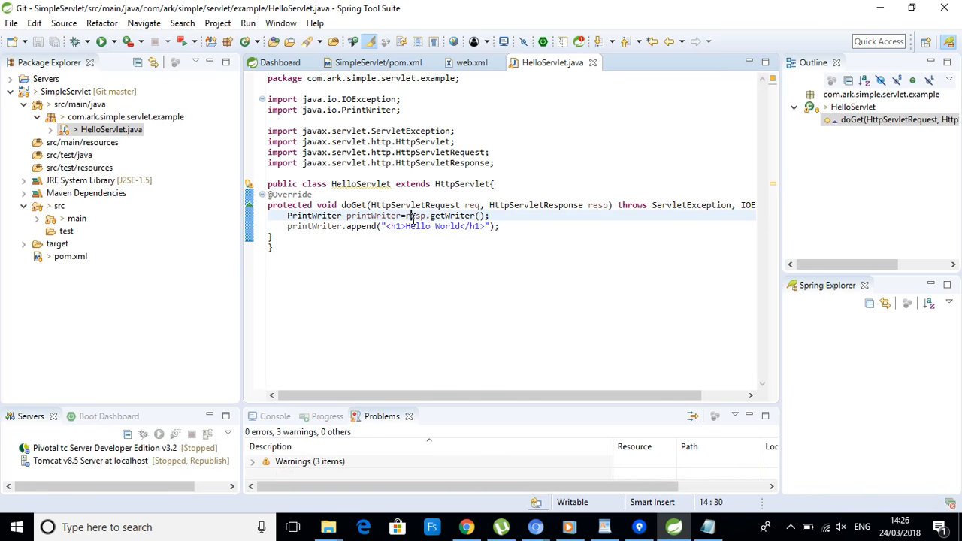
double_click(415, 216)
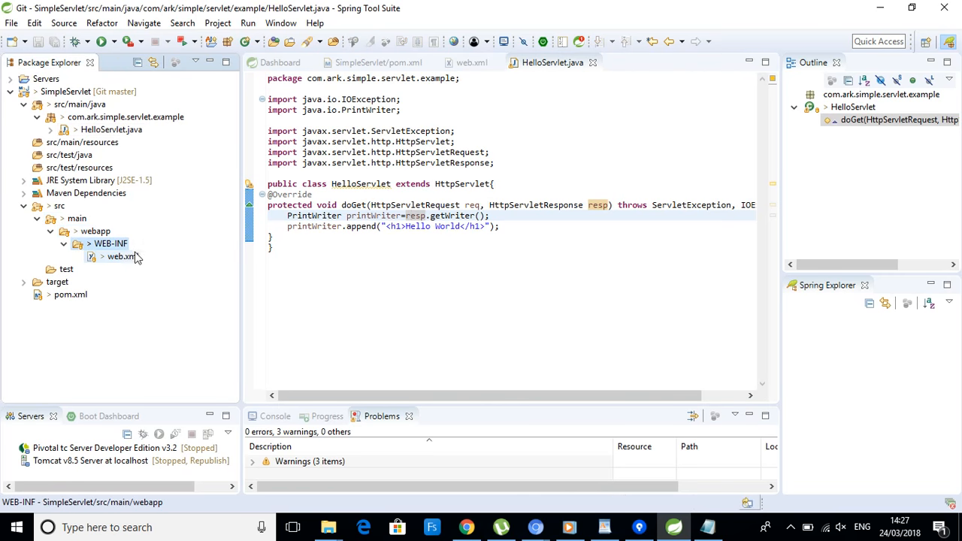
Add a servlet element named HelloWorld in web.xml and save.
double_click(123, 256)
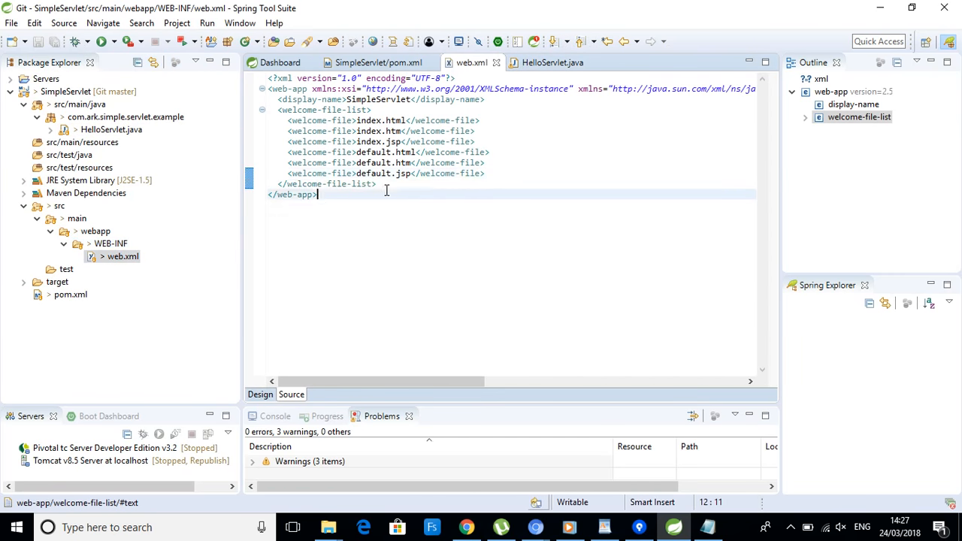
key(enter)
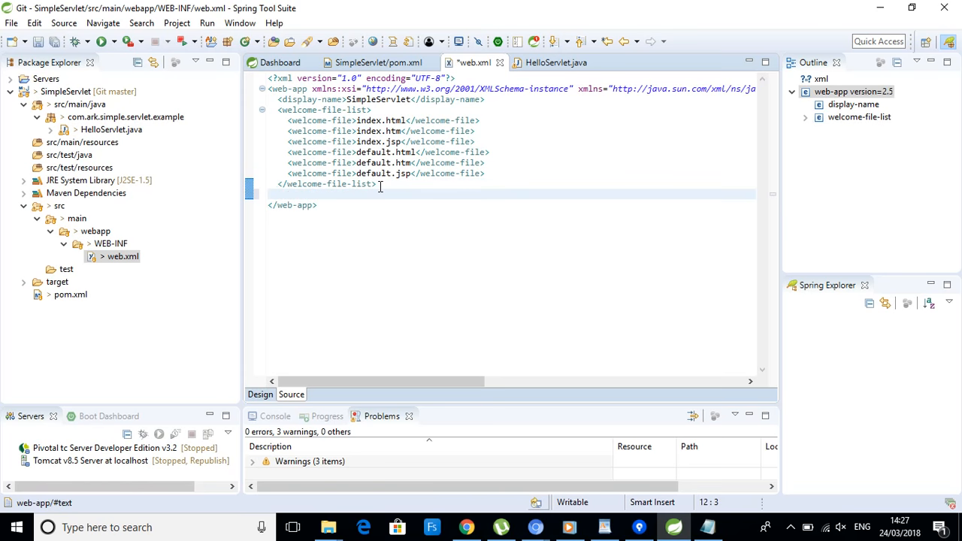
key(ctrl+space)
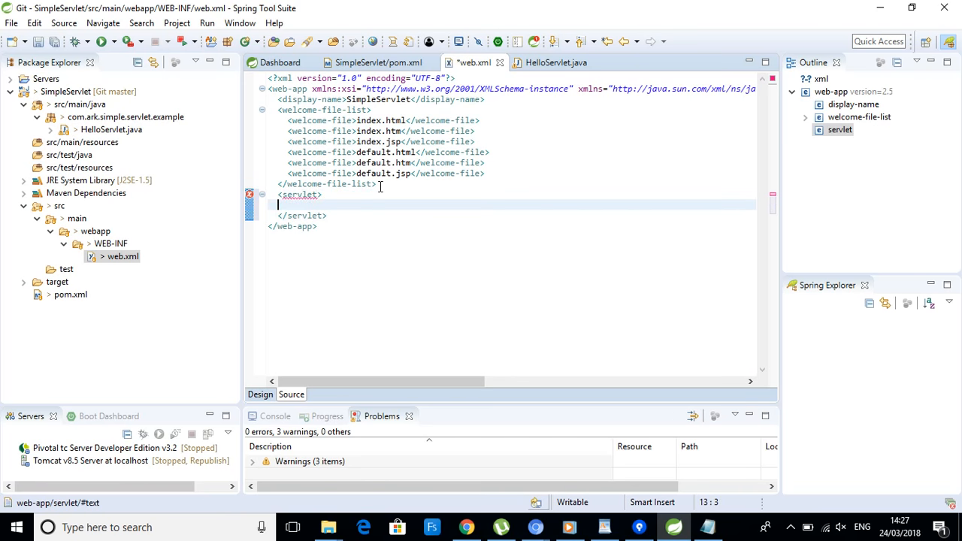
key(ctrl+space)
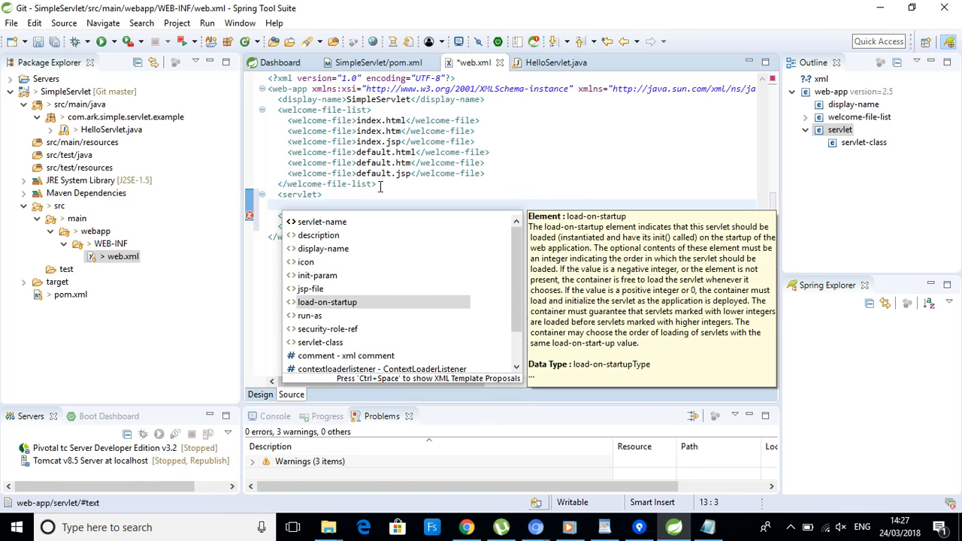
text(servlet-name></servlet-name>)
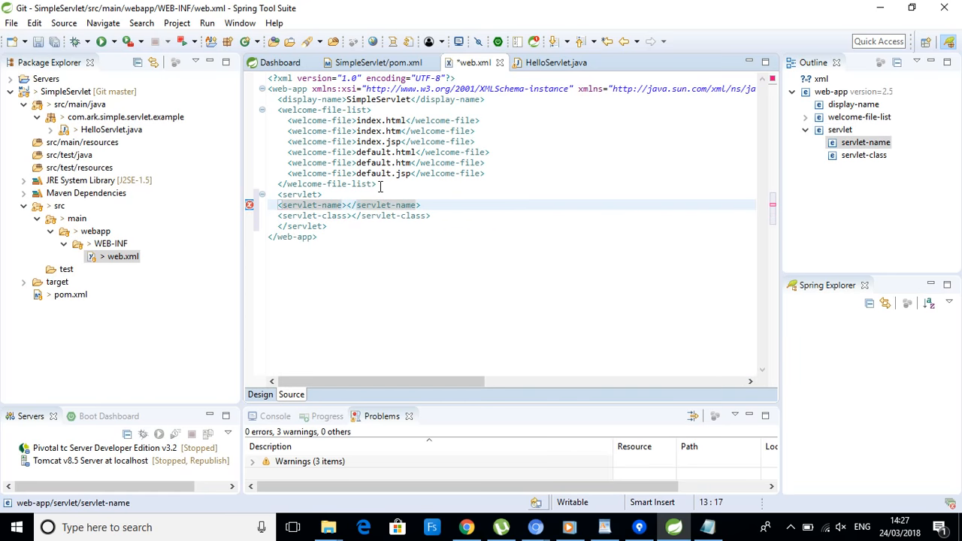
text(Hello)
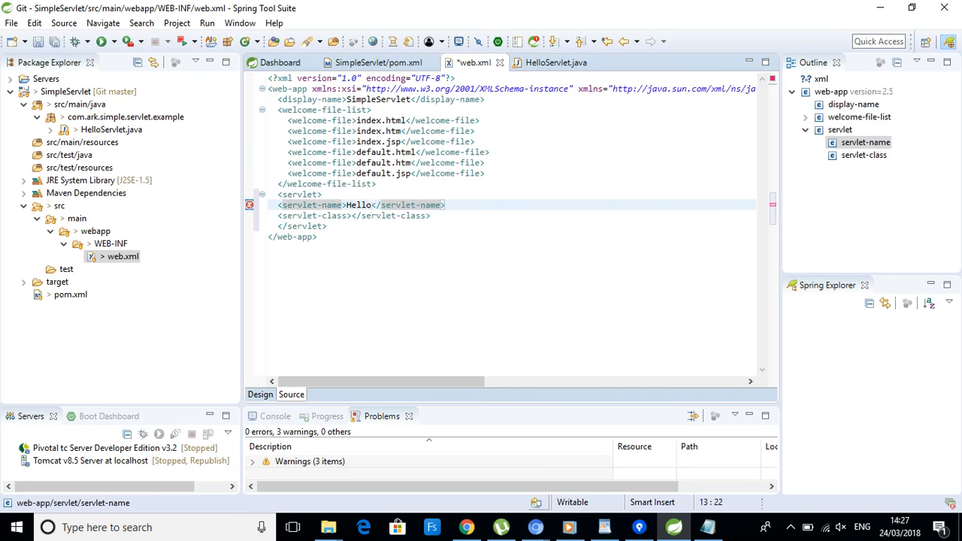
text(w)
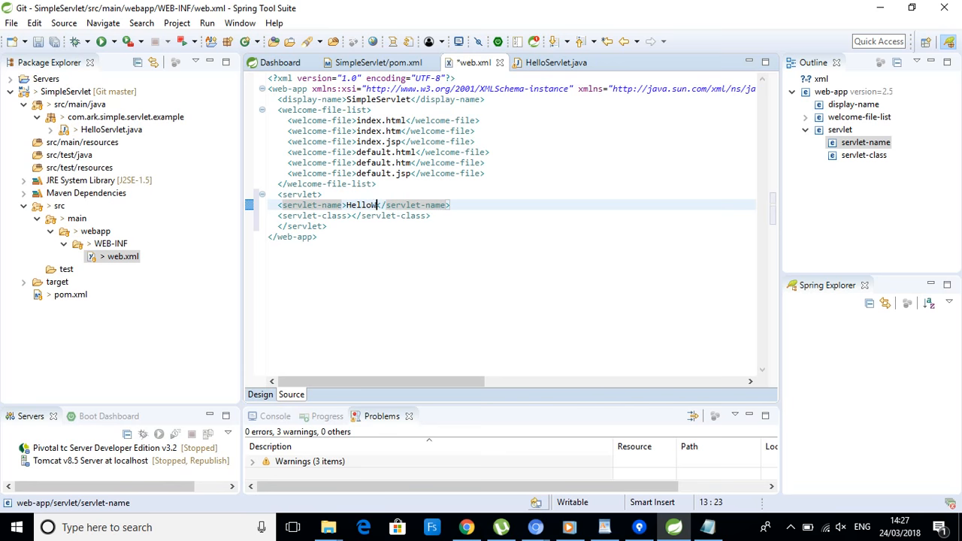
text(World)
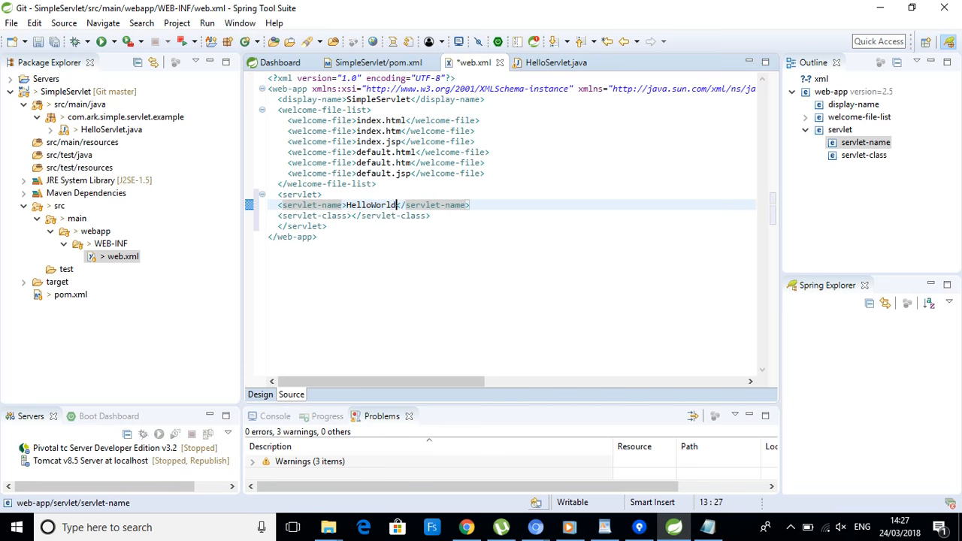
key(ctrl+s)
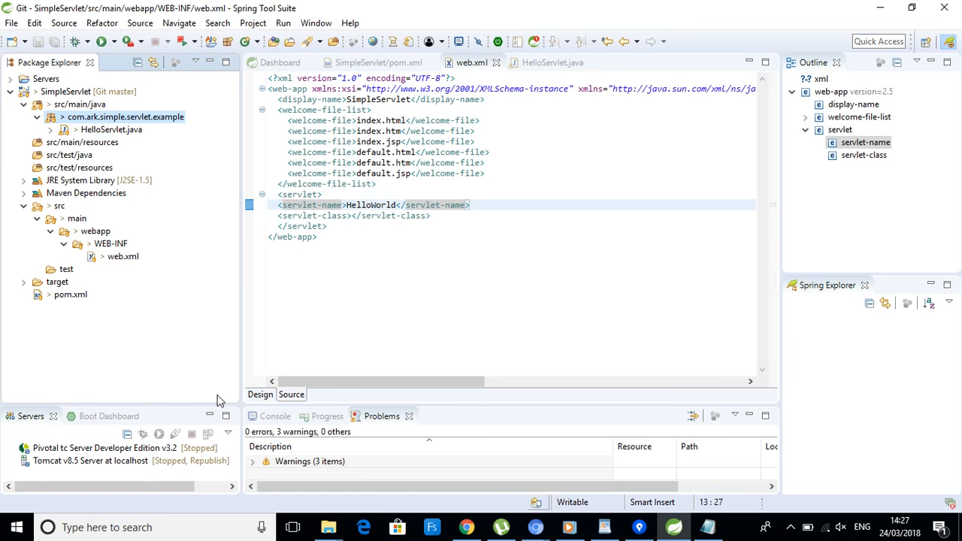
Set the servlet-class to com.ark.simple.servlet.example.HelloServlet.
right_click(124, 116)
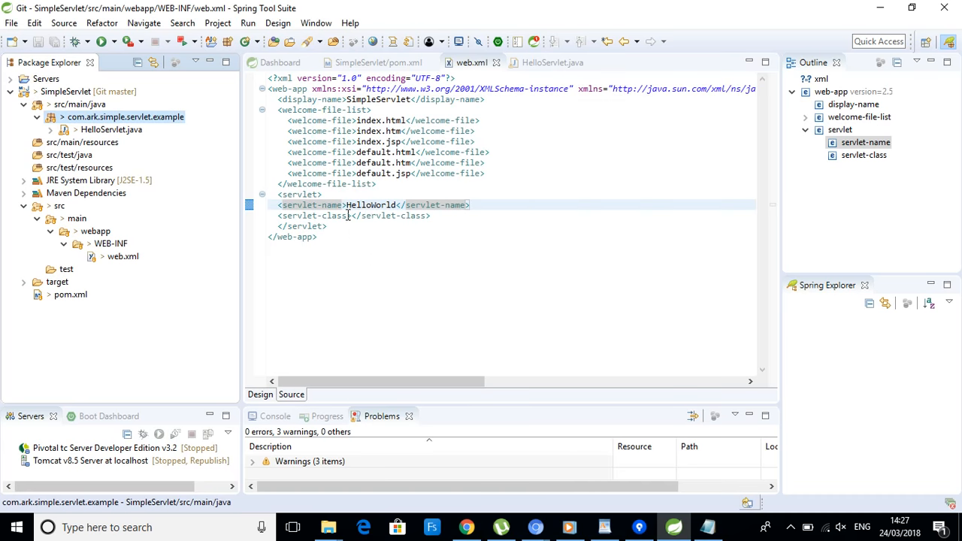
text(com.ark.simple.servlet.example)
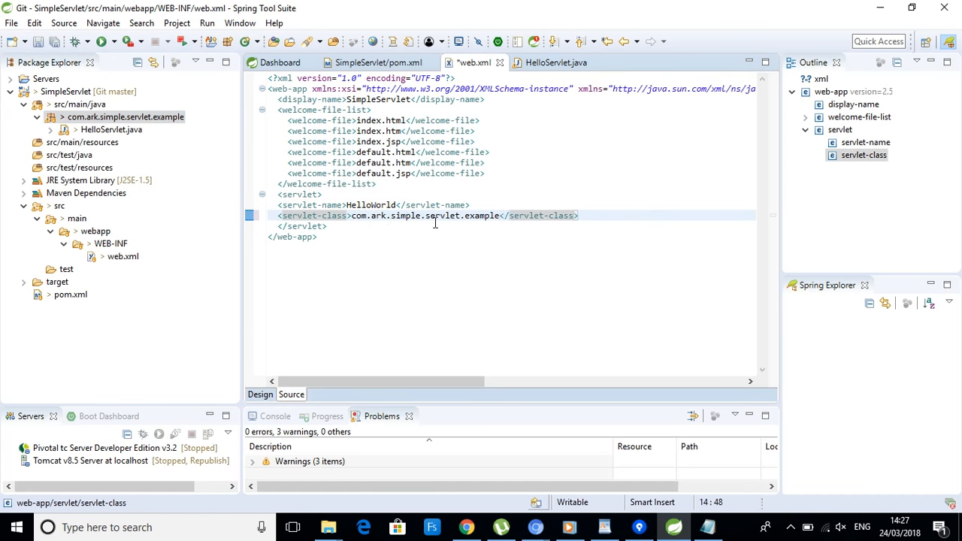
text(.Hello)
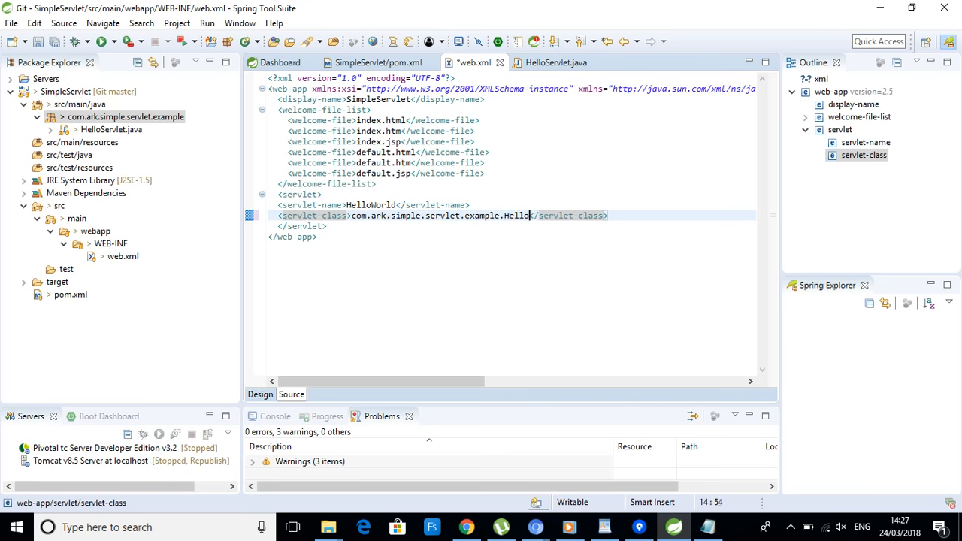
text(Servlet)
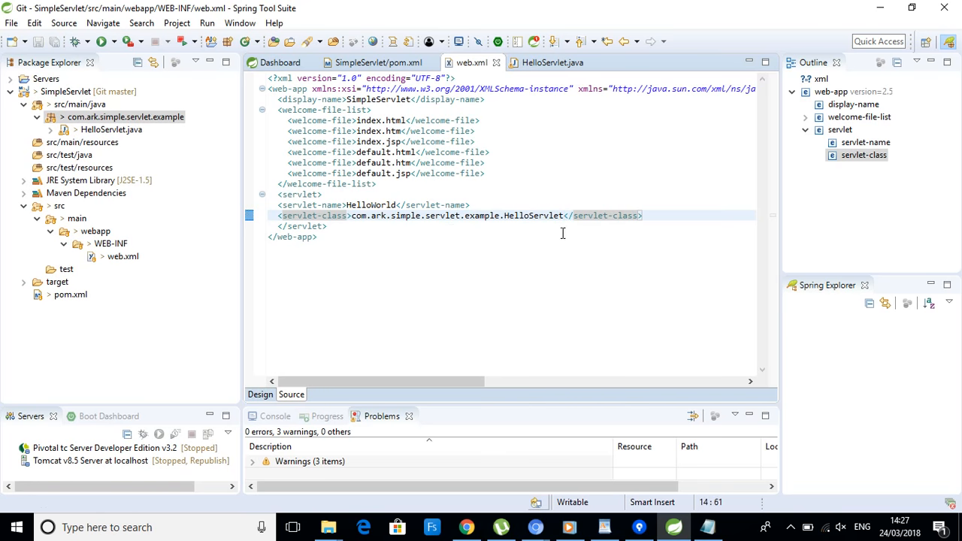
click(343, 226)
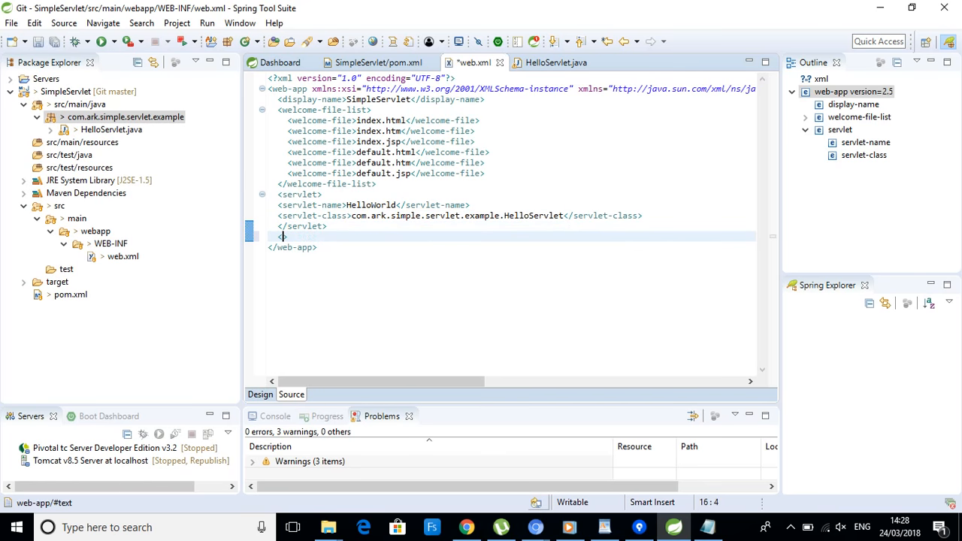
Add a servlet-mapping linking servlet HelloWorld to the url-pattern /HelloWorld.
text(<)
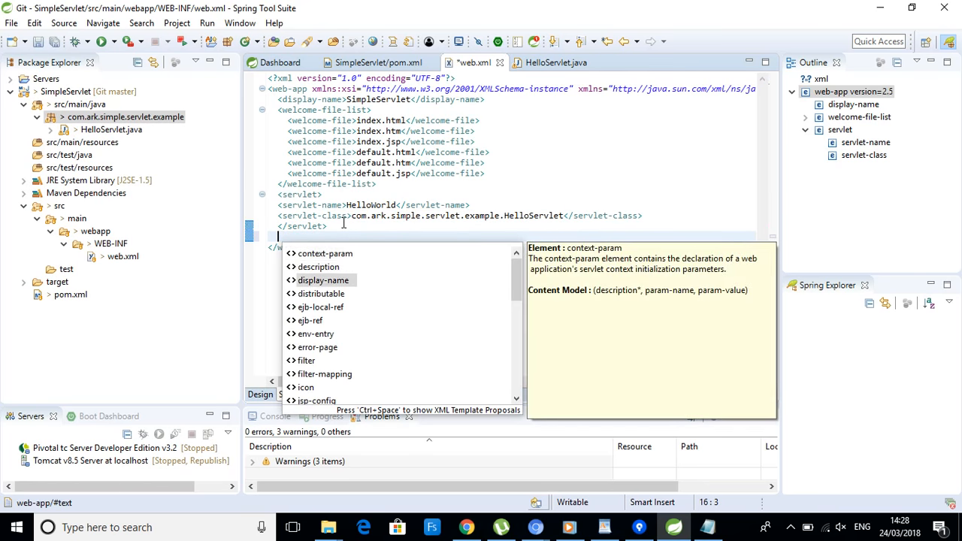
text(s)
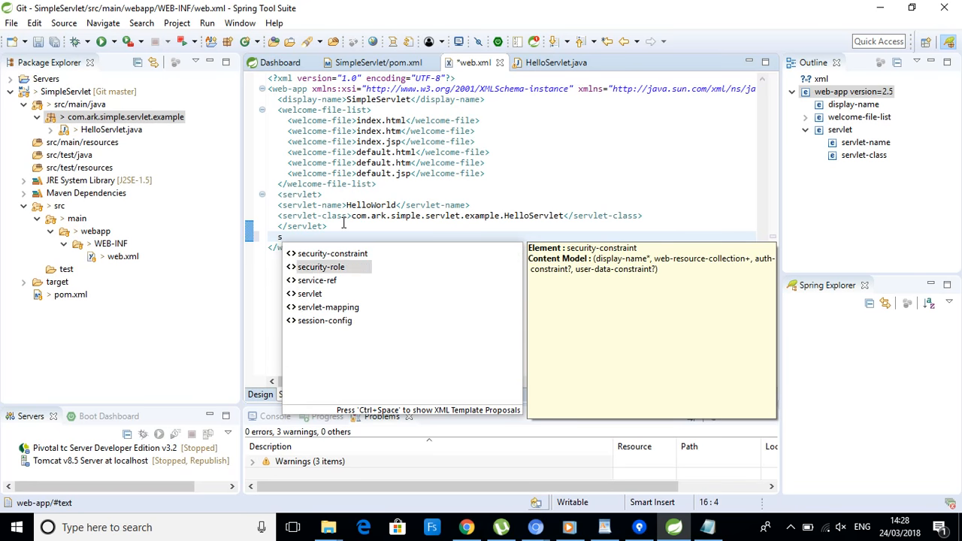
double_click(329, 307)
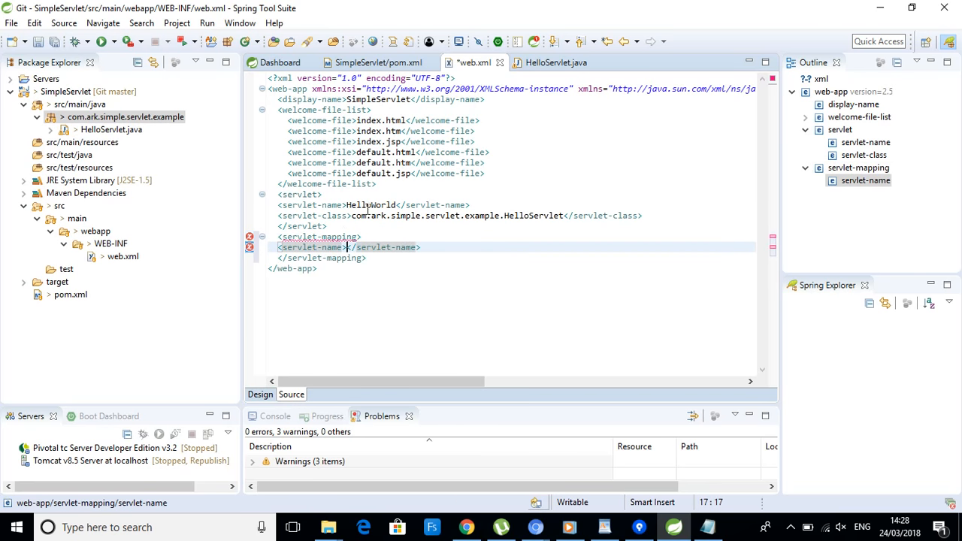
text(HelloWorld)
text(<url-pattern></url-pattern>)
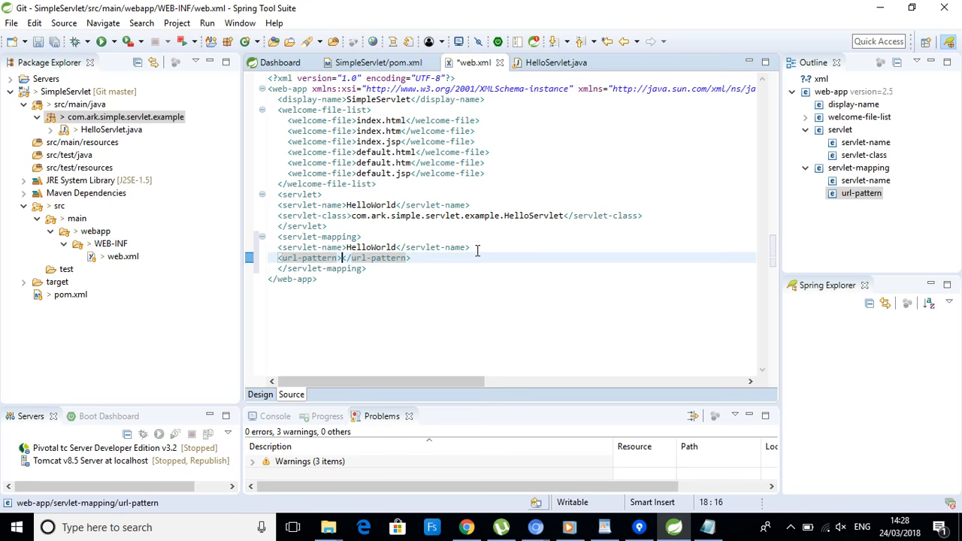
text(Hell)
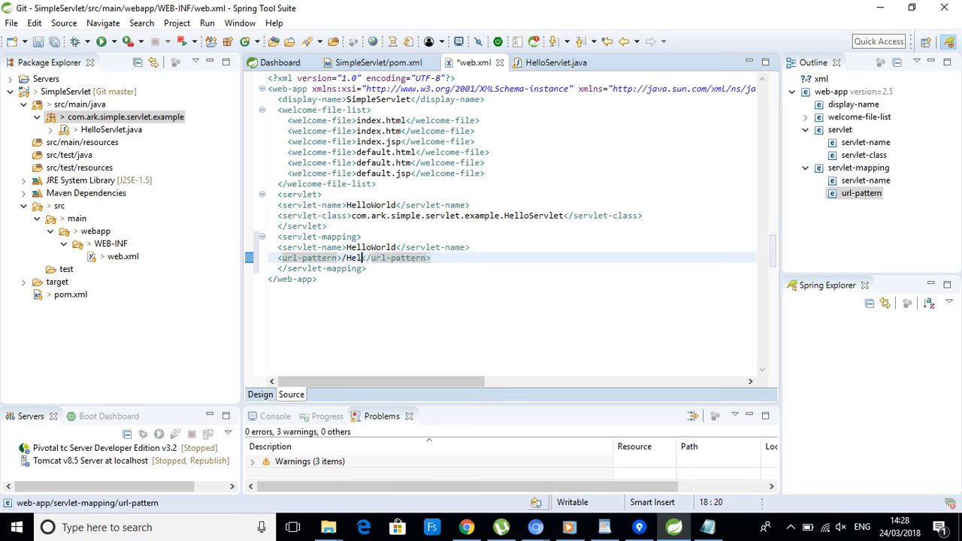
text(loWorld)
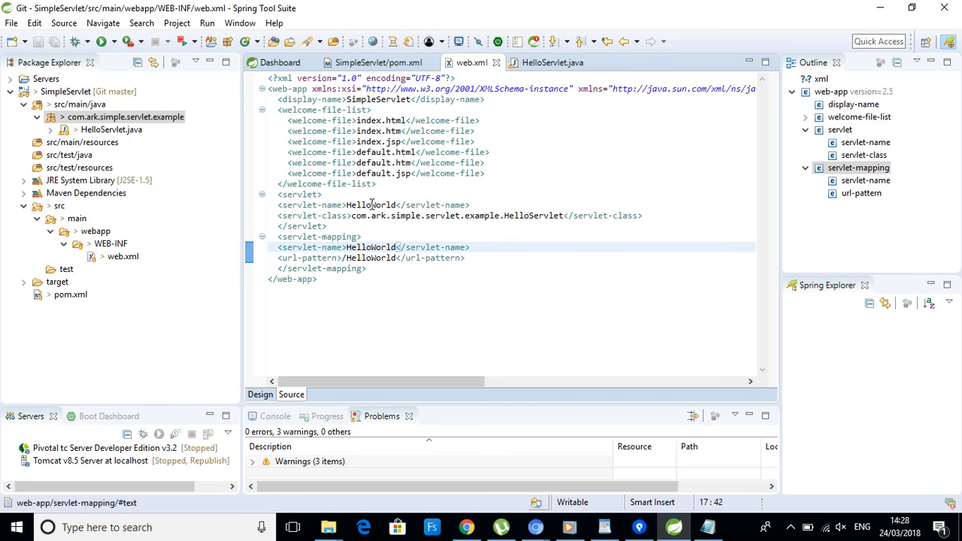
mouse_move(390, 186)
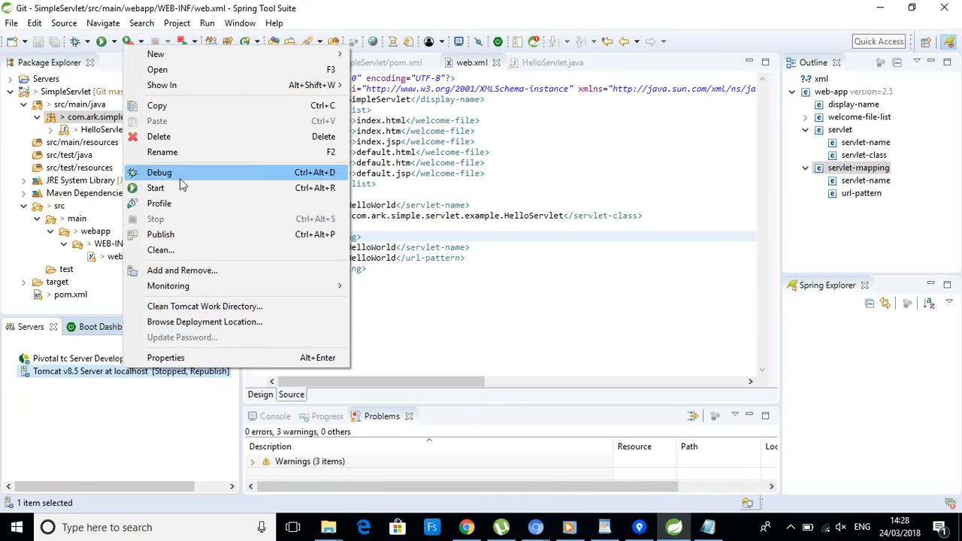
Add the SimpleServlet project to Tomcat v8.5 Server through Add and Remove.
click(182, 269)
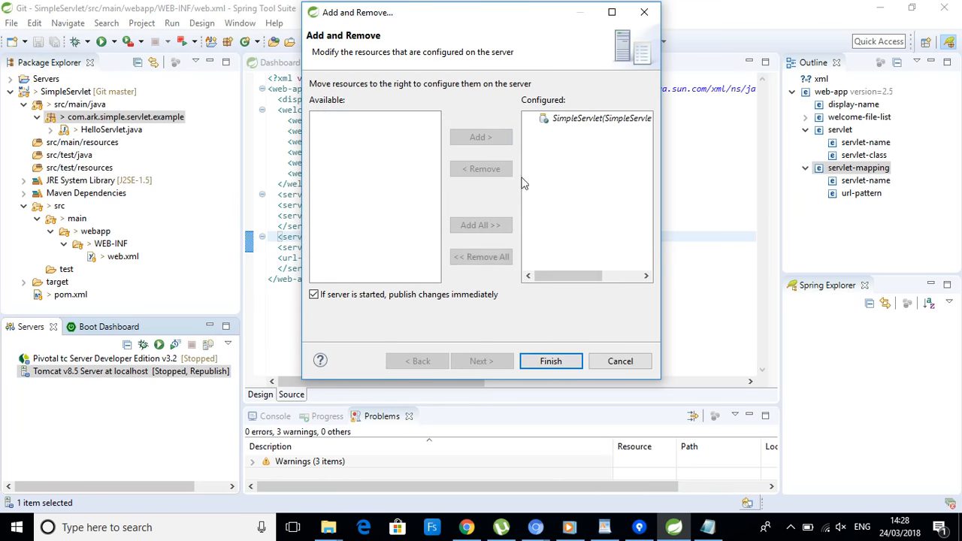
click(551, 361)
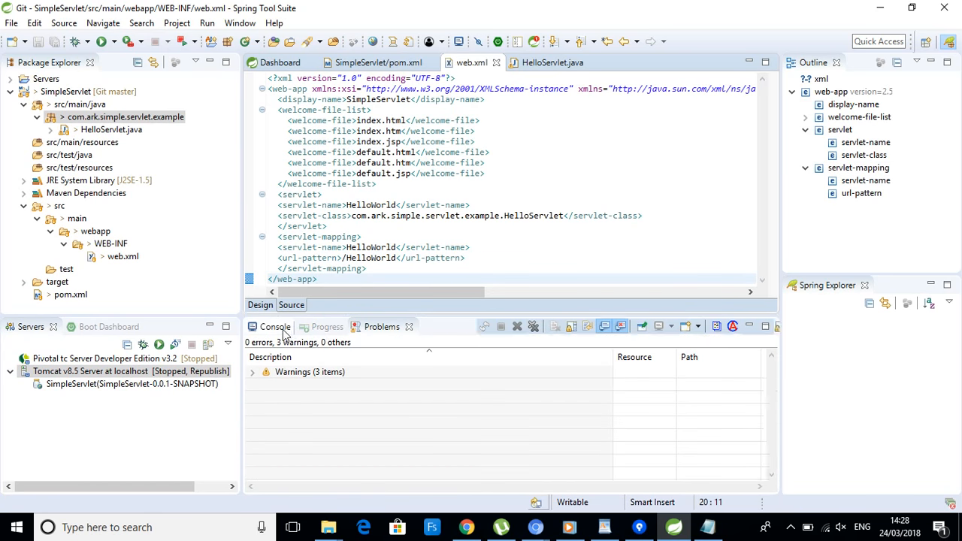
right_click(124, 370)
text(localhost:3000)
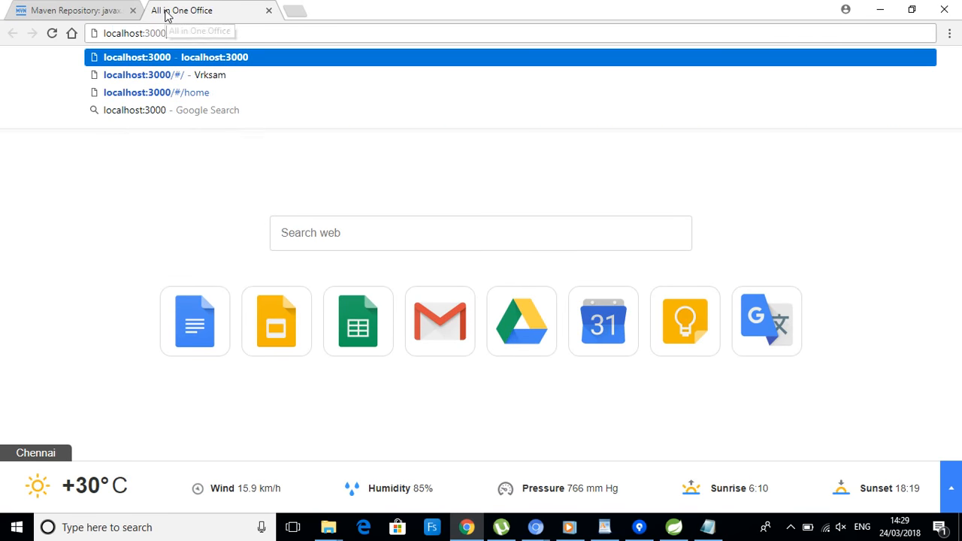
Replace the localhost:3000 address with localhost:8080/Simpl and choose the SimpleServlet suggestion.
key(Backspace)
text(8080/)
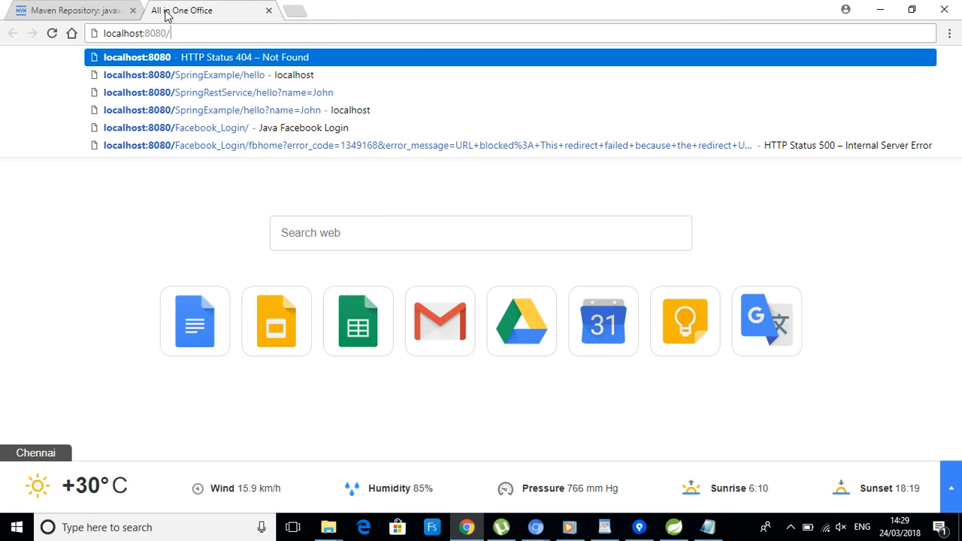
text(Se)
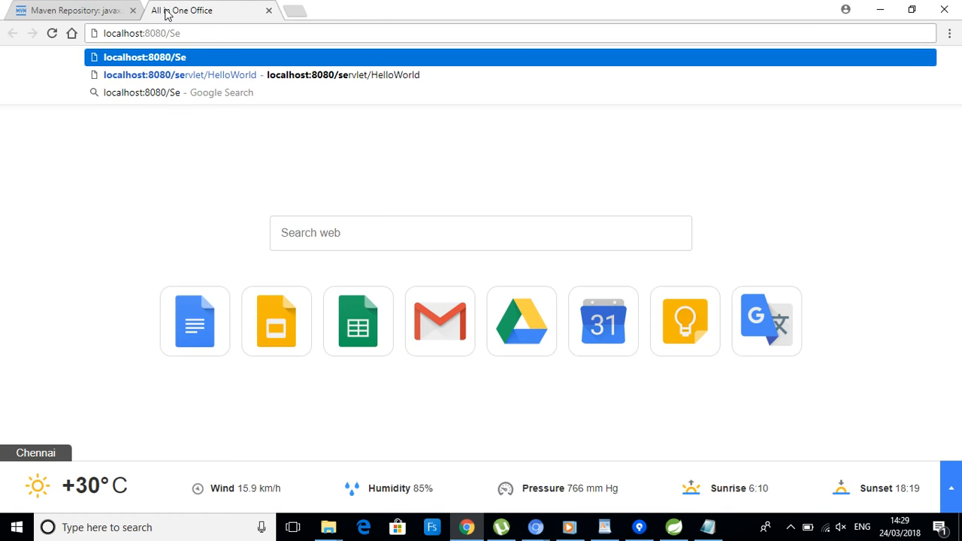
key(Backspace)
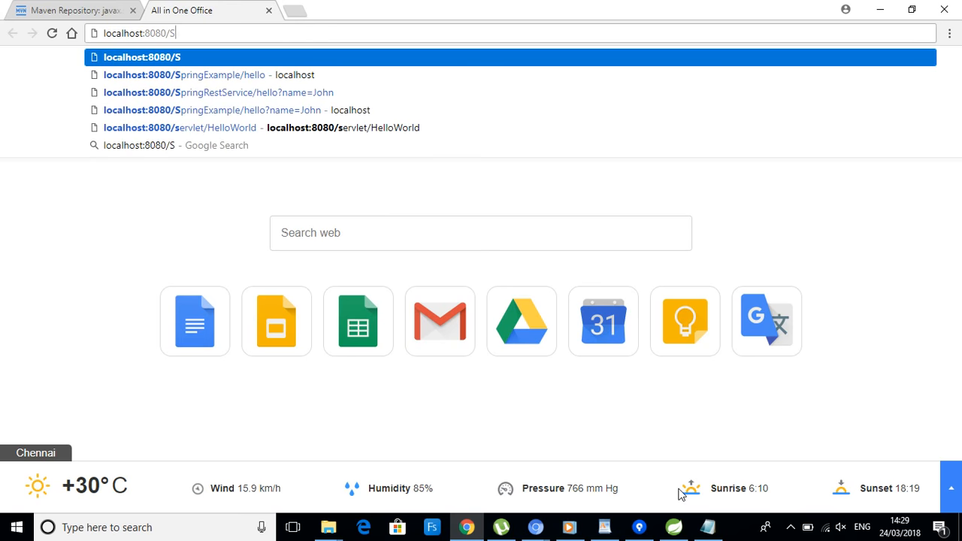
text(impl)
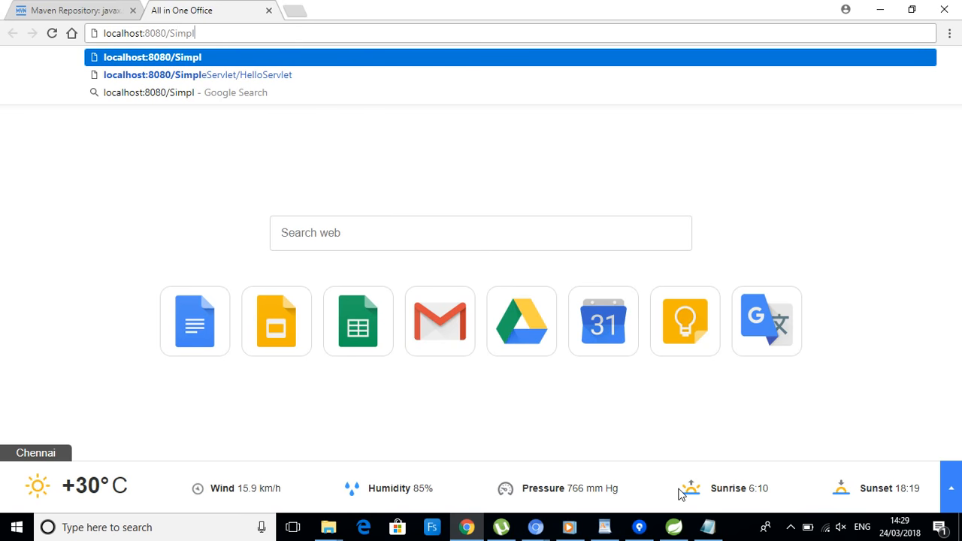
key(Down)
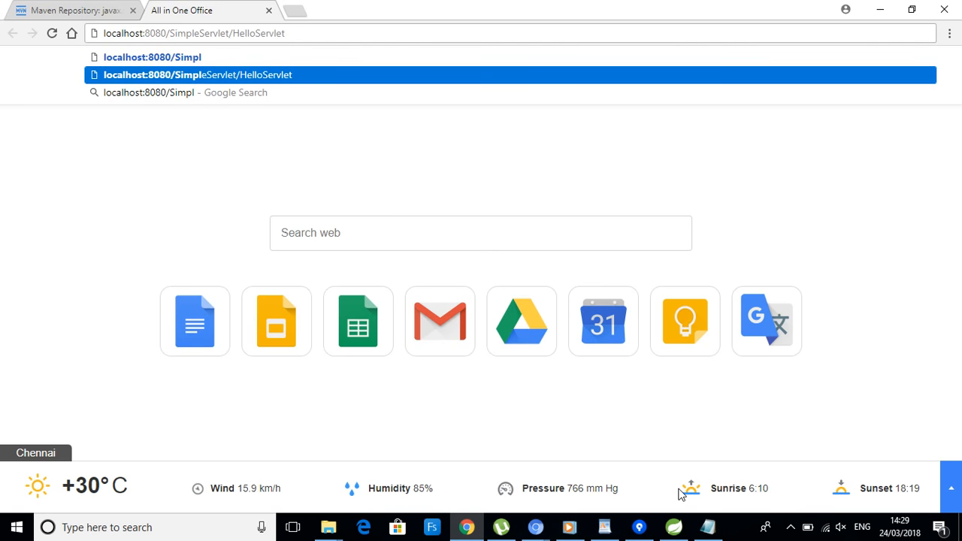
key(Backspace)
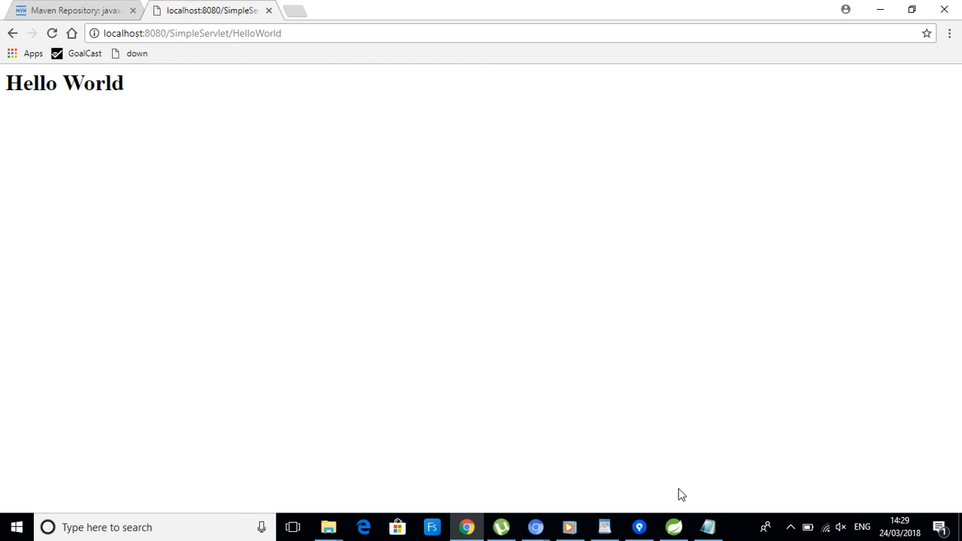
mouse_move(67, 262)
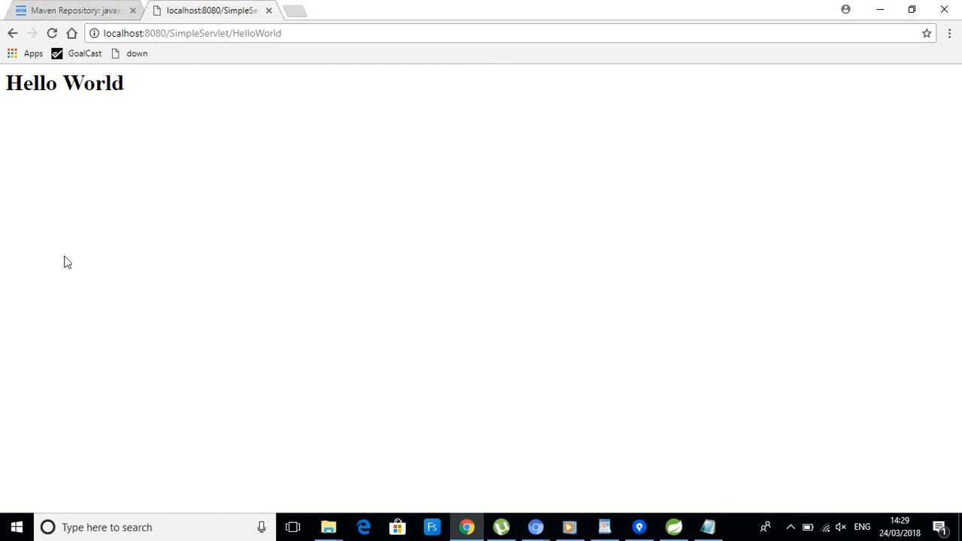
mouse_move(110, 229)
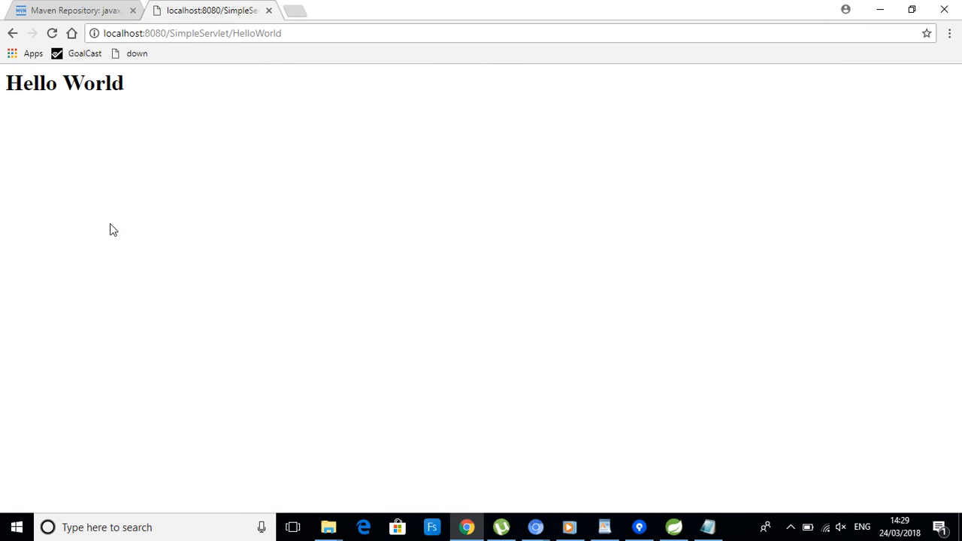